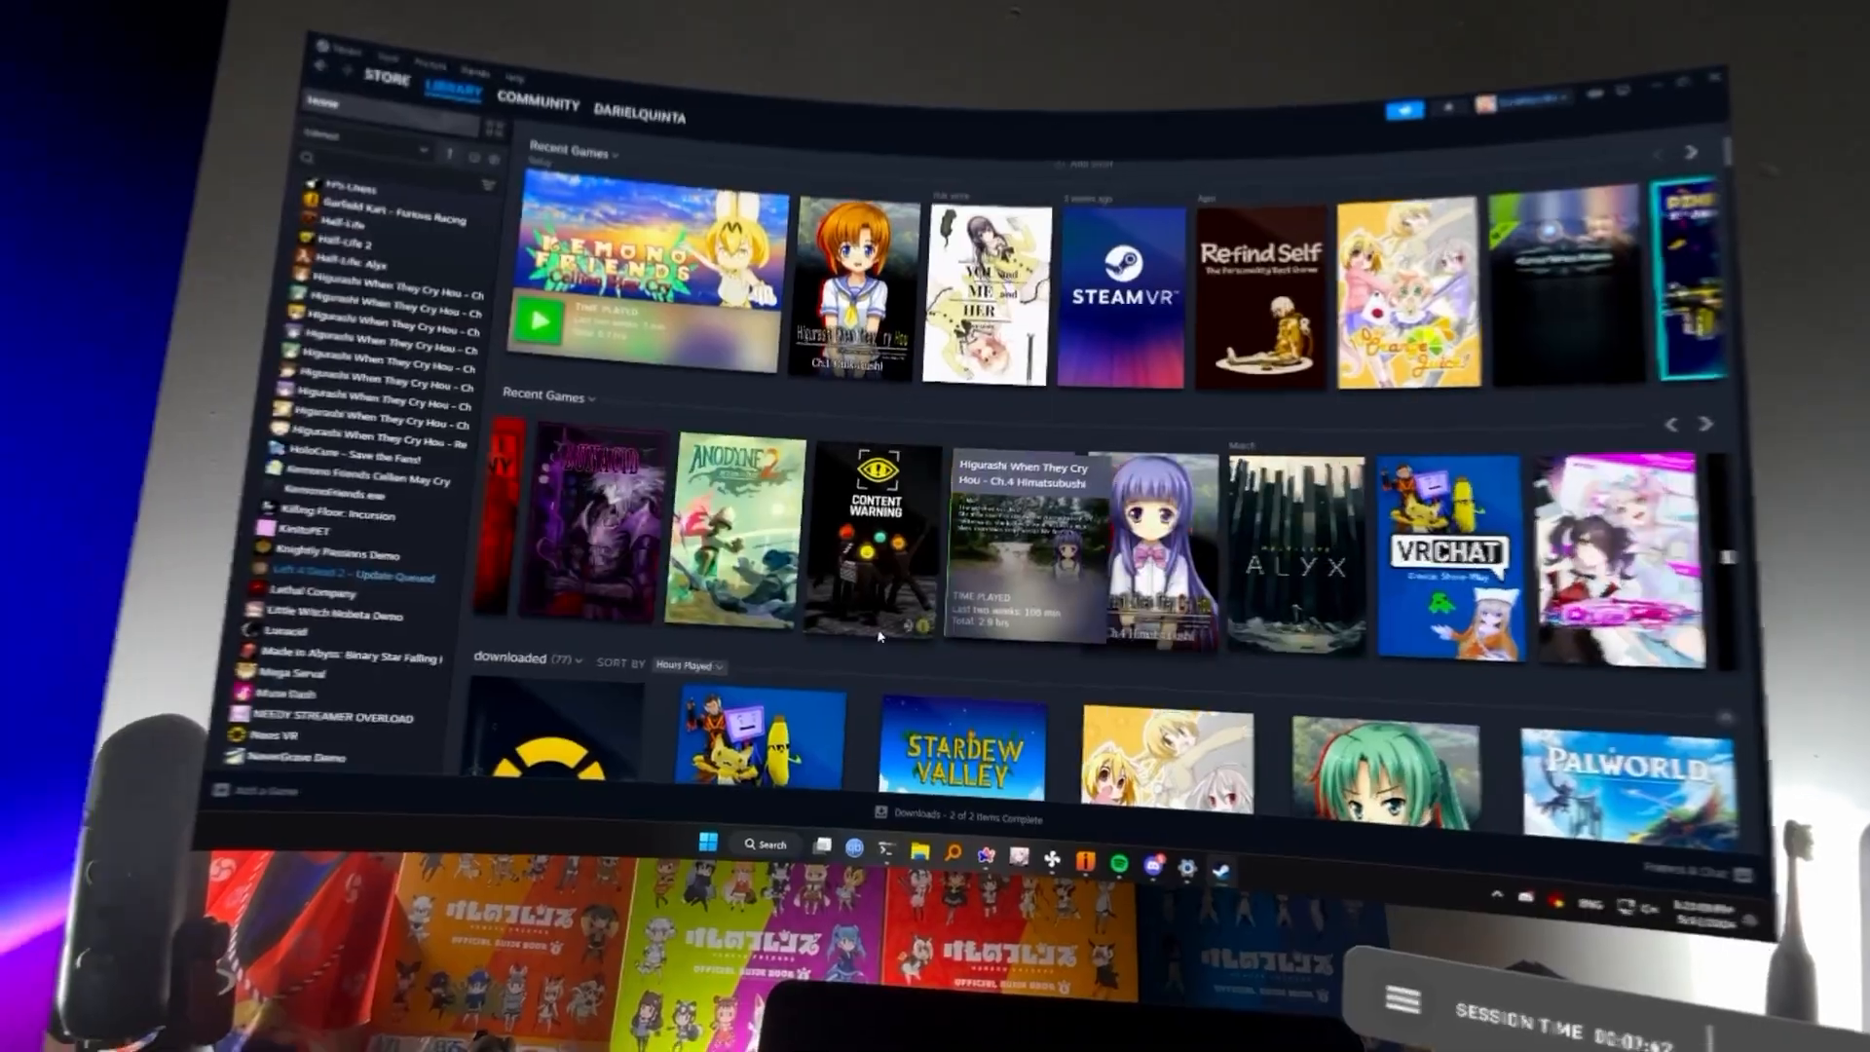
- Open the Anodyne 2: Return to Dust page from the Recent Games shelf
left_click(736, 536)
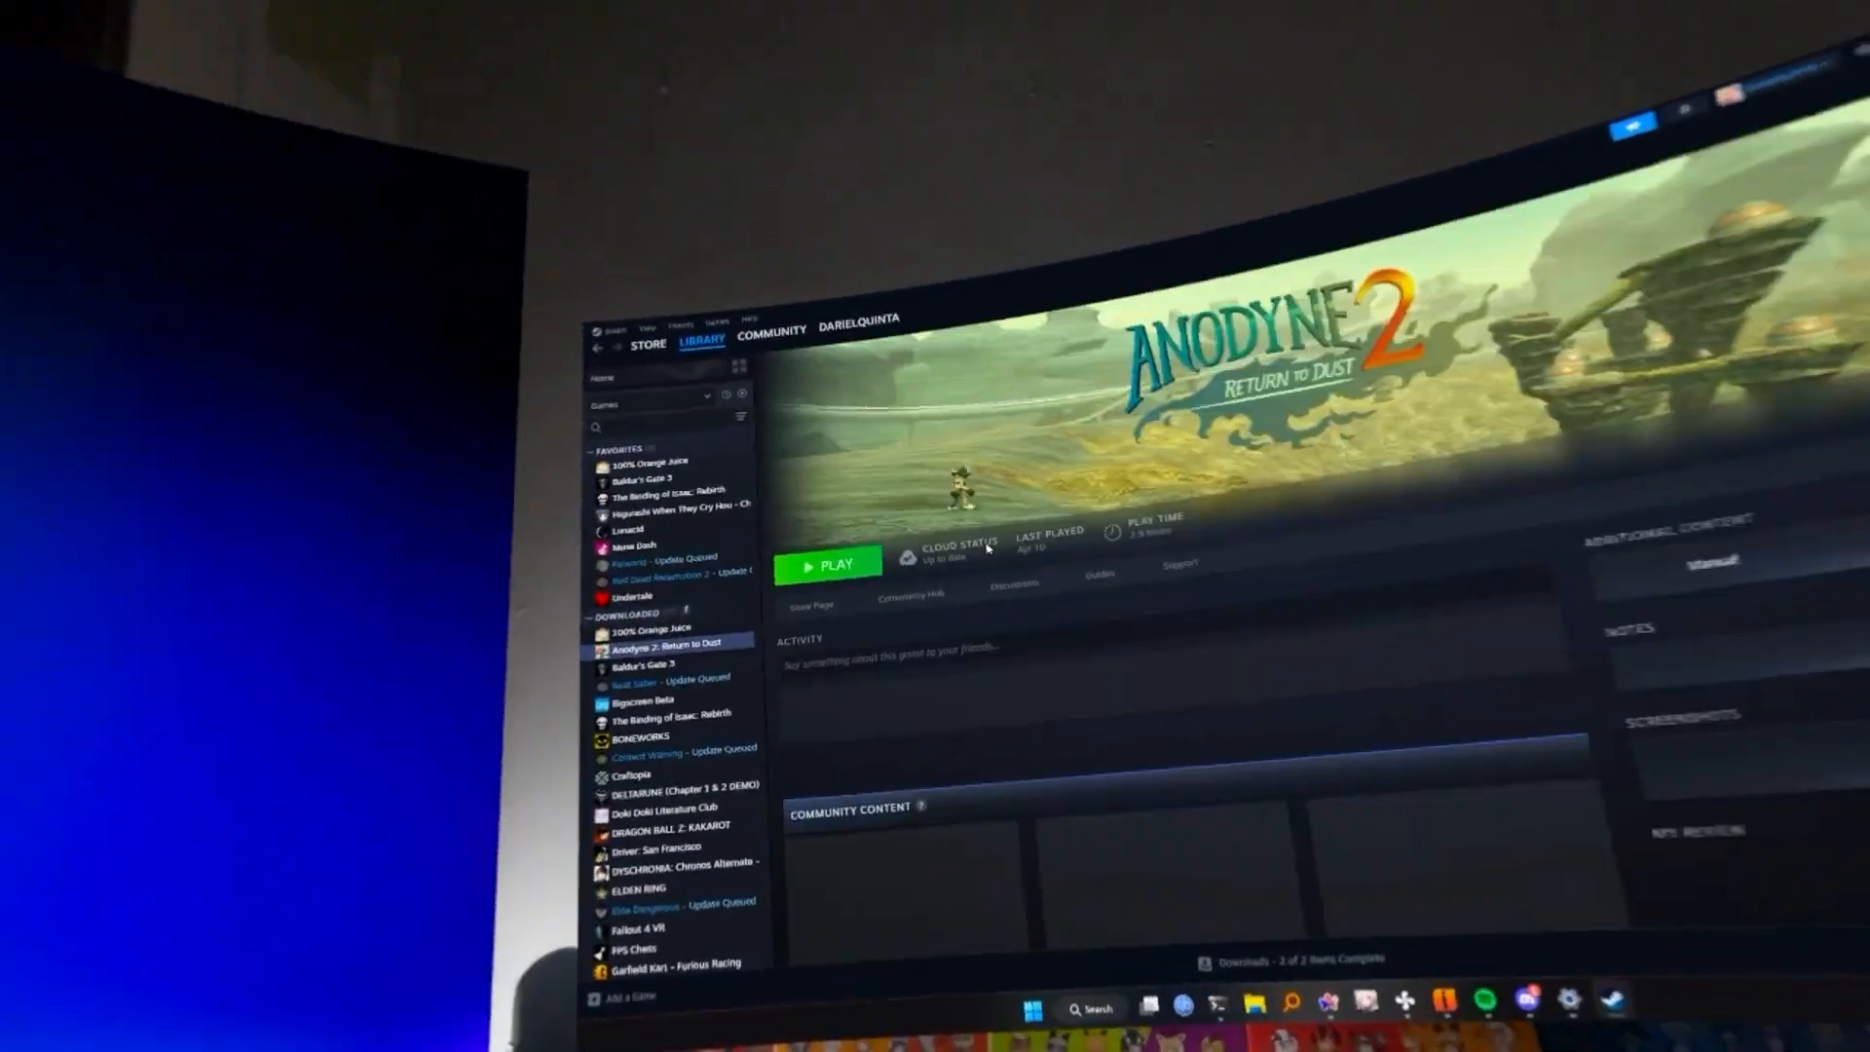